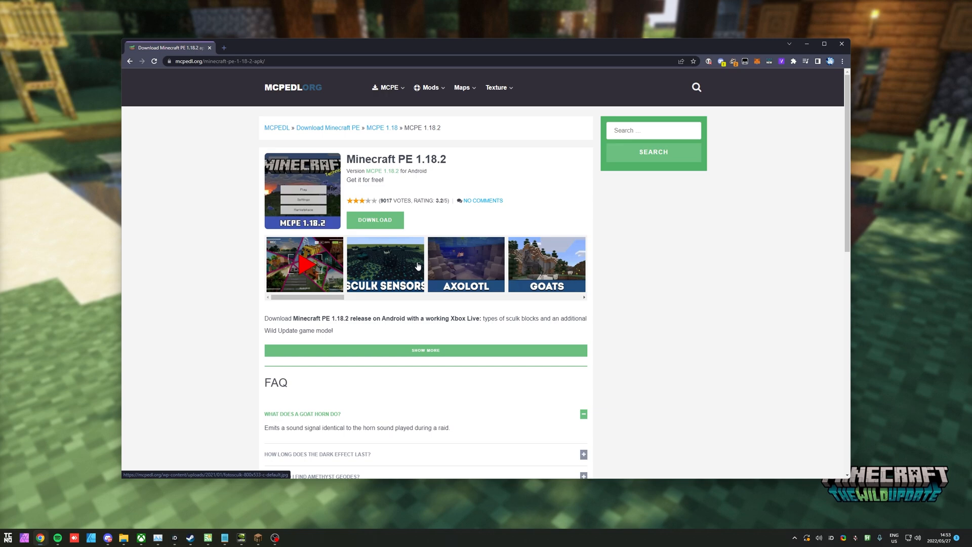
Step: From 9minecraft's 1.18.2 maps list, download the Huge Burj Khalifa Map zip archive
left_click(129, 61)
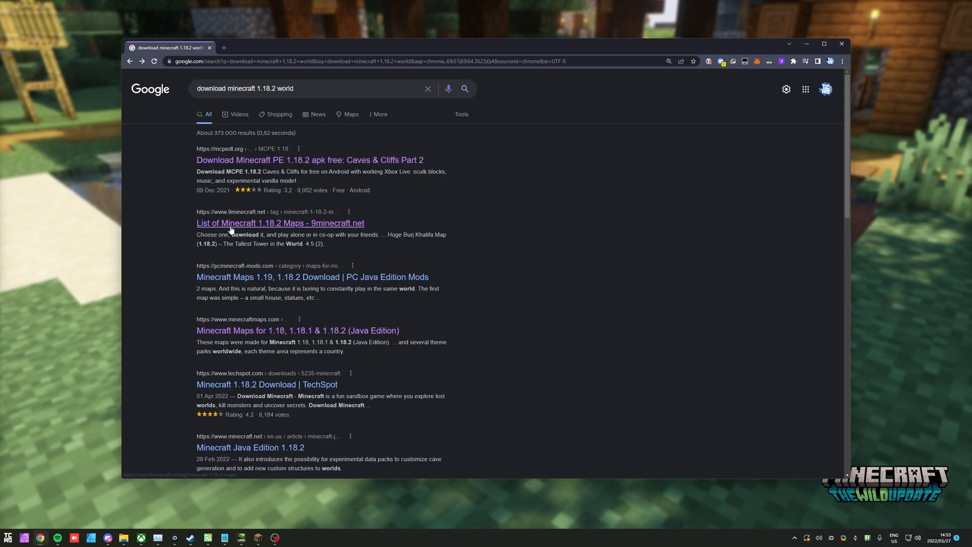
left_click(280, 223)
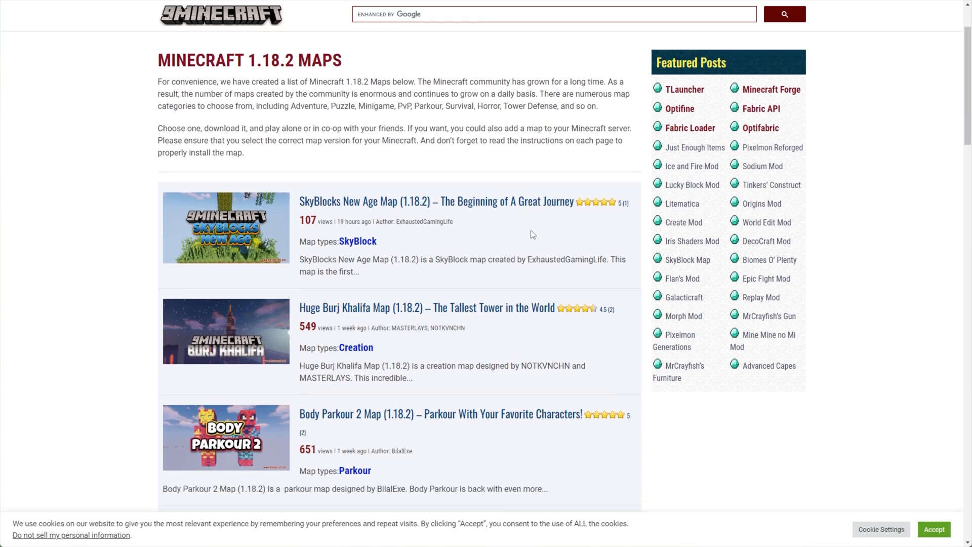
scroll("down", 3)
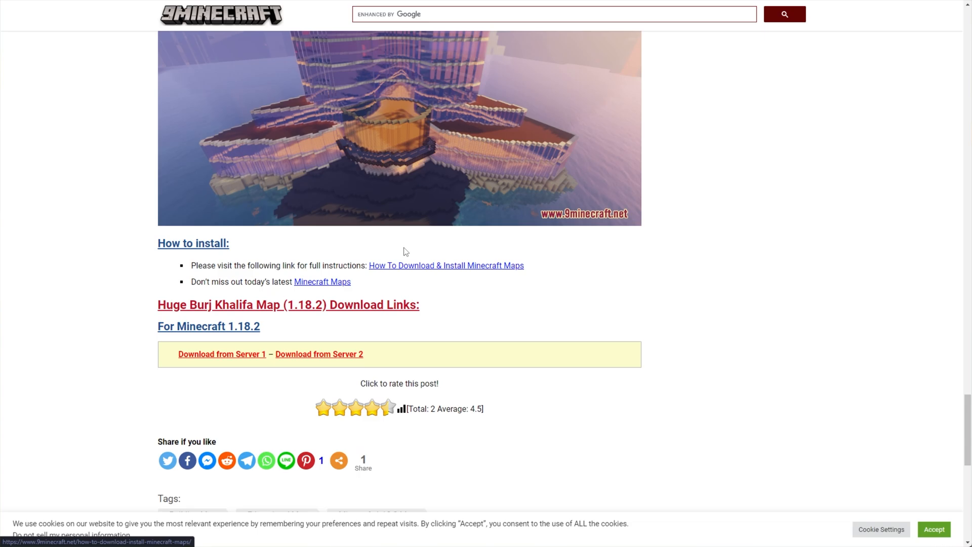
left_click(221, 354)
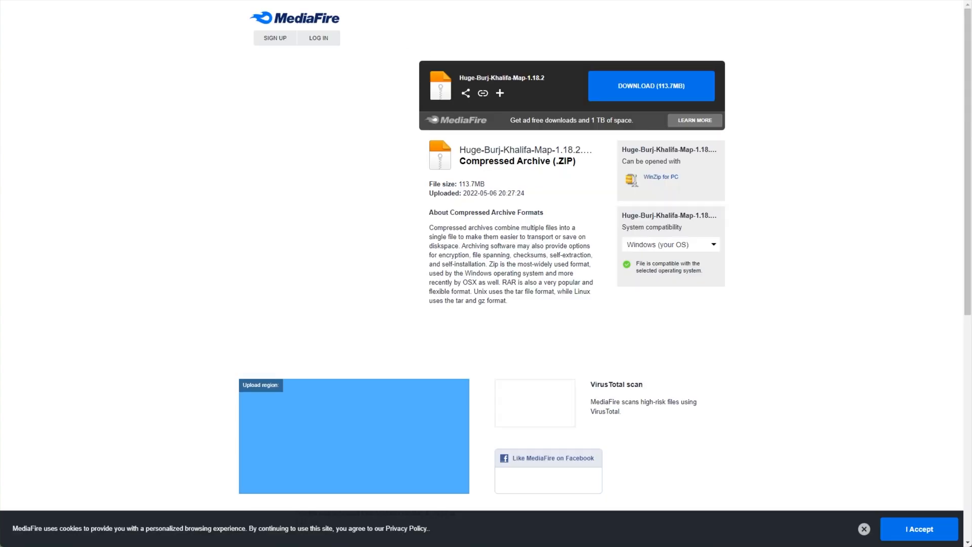
left_click(650, 86)
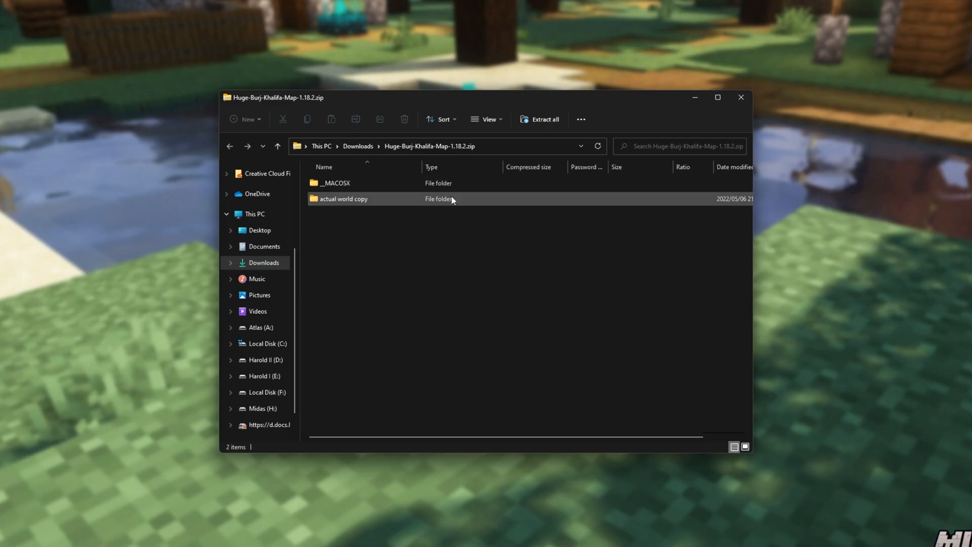
Step: Open the 'actual world copy' folder inside the Burj Khalifa zip and select its region folder
double_click(343, 199)
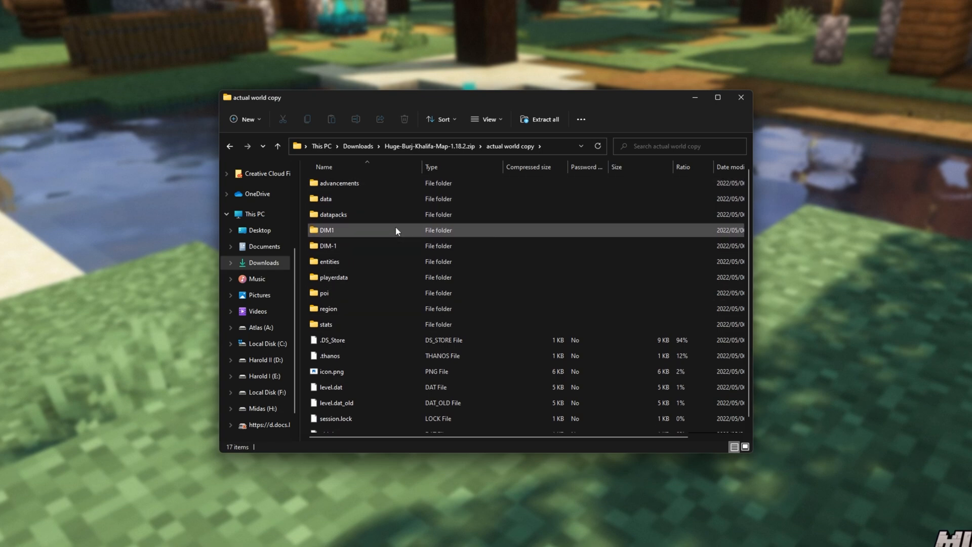
left_click(326, 230)
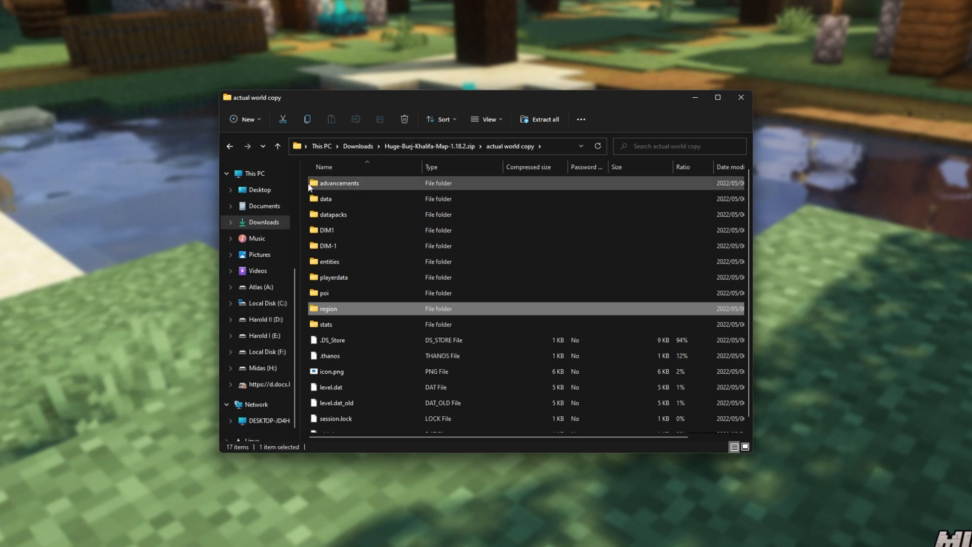
left_click(326, 230)
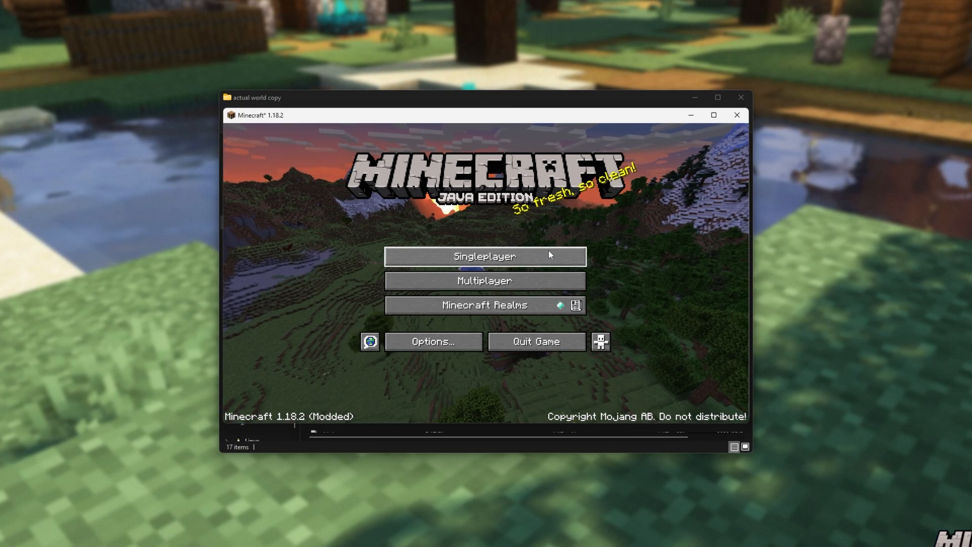
Step: In Singleplayer, delete three old New World saves, keeping Texture Test and New World (4)
left_click(485, 256)
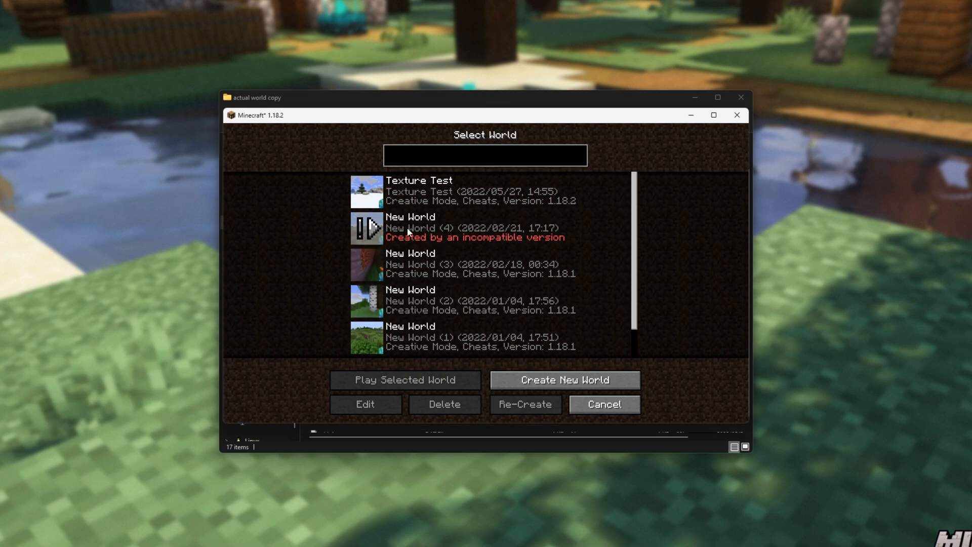
mouse_move(437, 236)
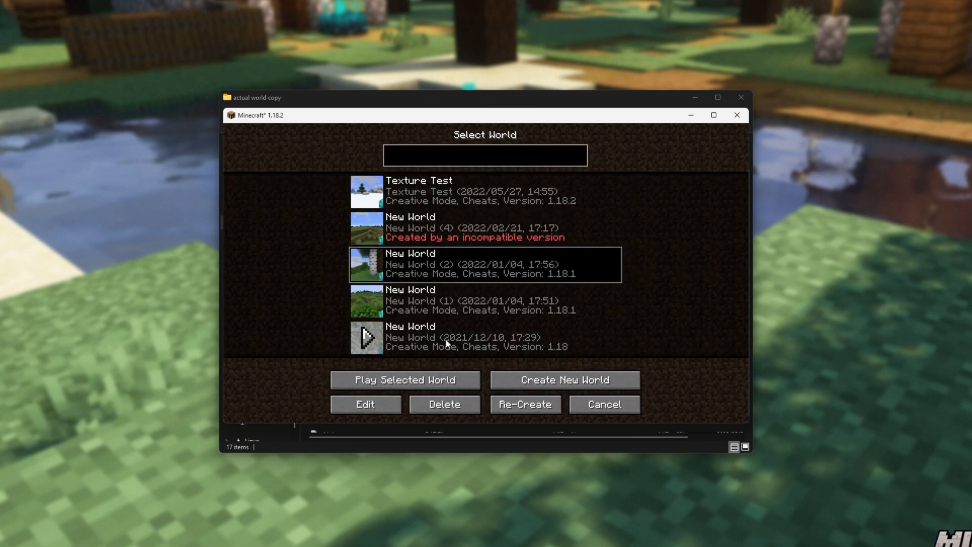
left_click(444, 404)
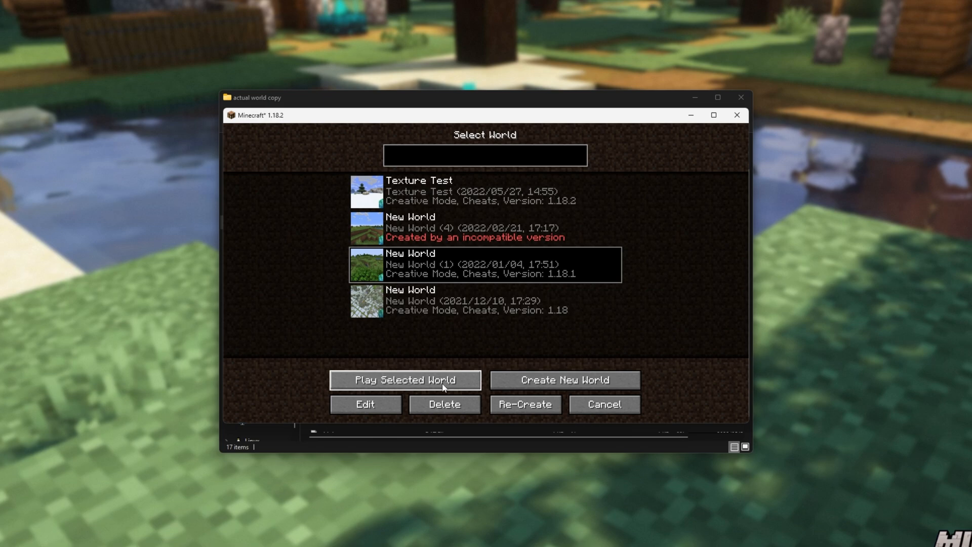
left_click(443, 404)
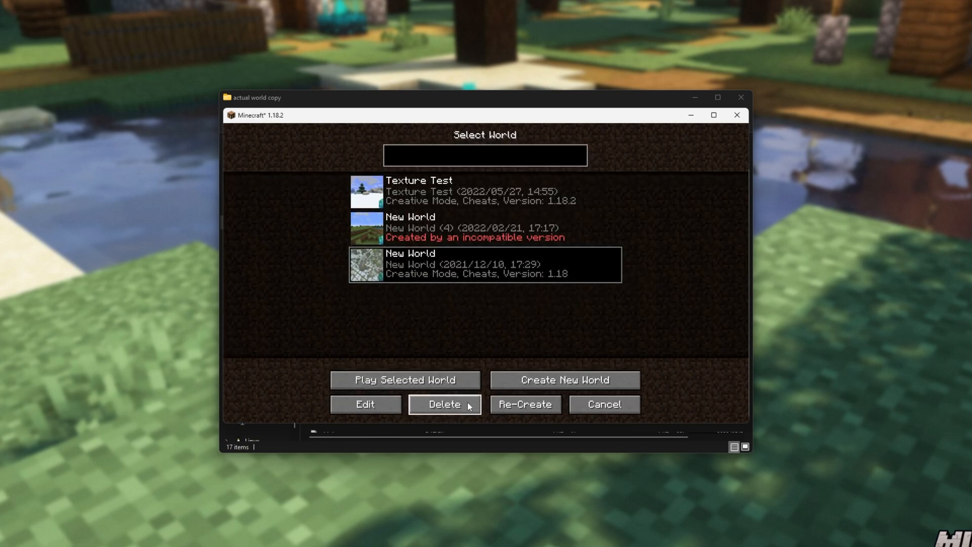
left_click(444, 403)
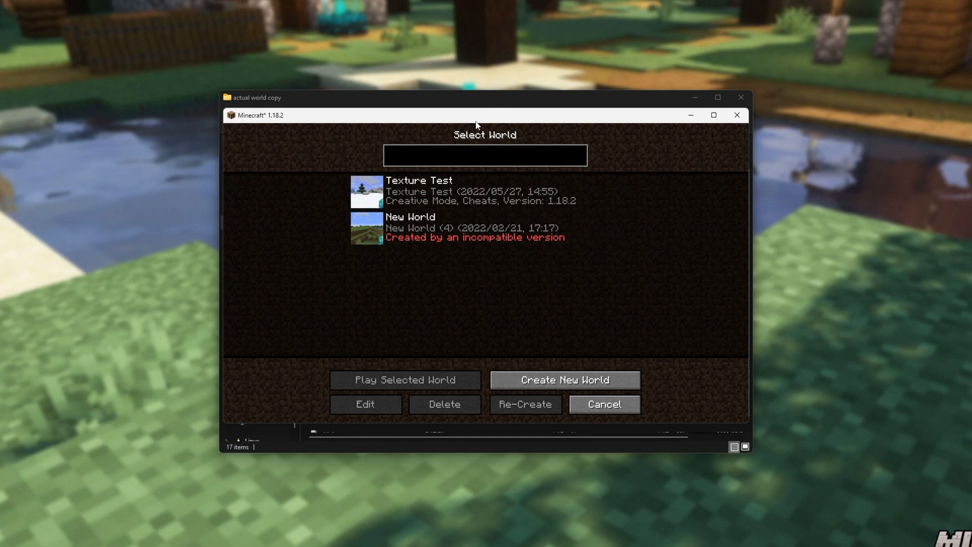
mouse_move(503, 265)
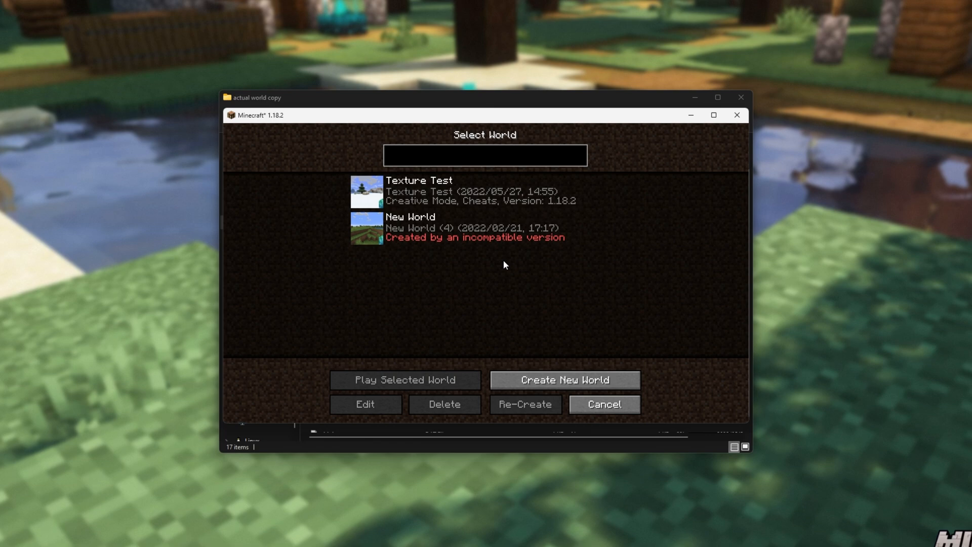
mouse_move(582, 321)
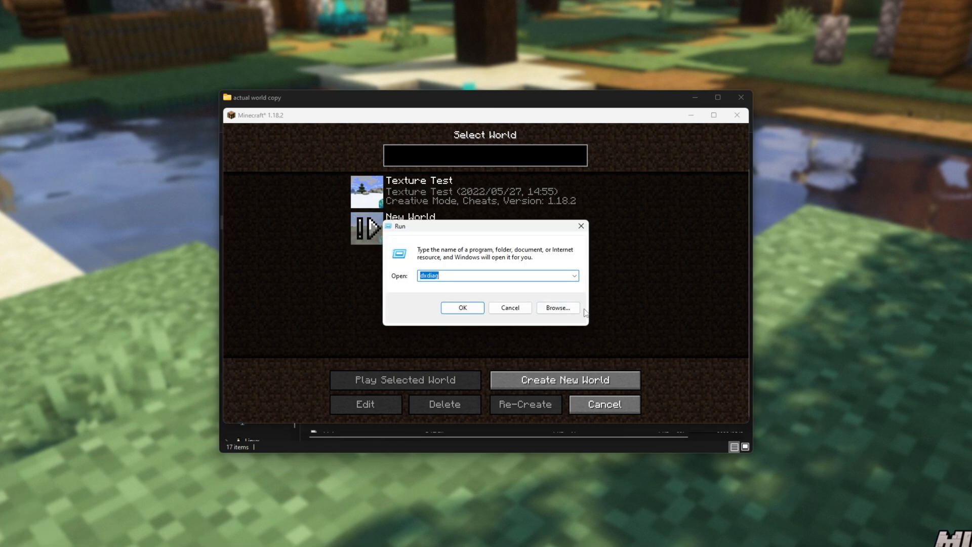
Step: Run %AppData%\.minecraft from the Windows Run dialog
type("%AppData%\\")
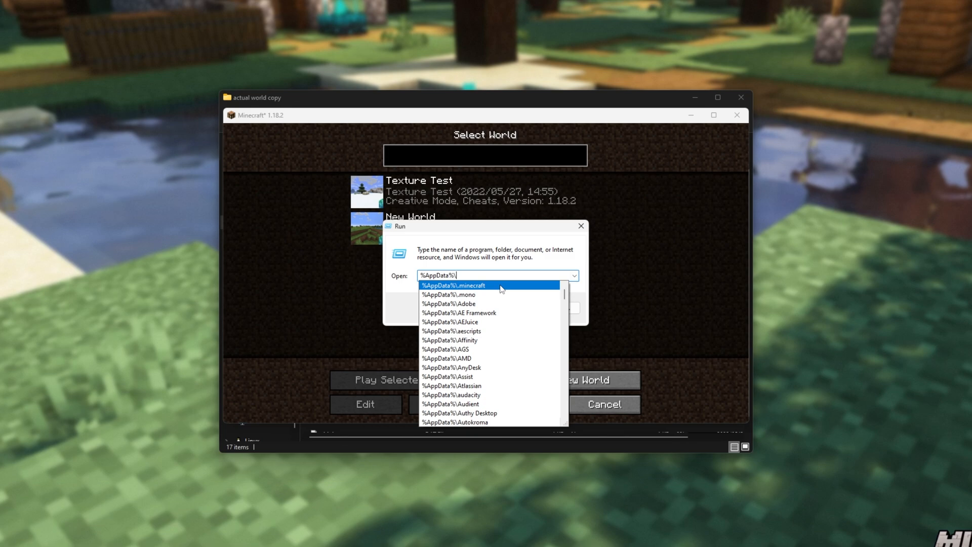
mouse_move(459, 287)
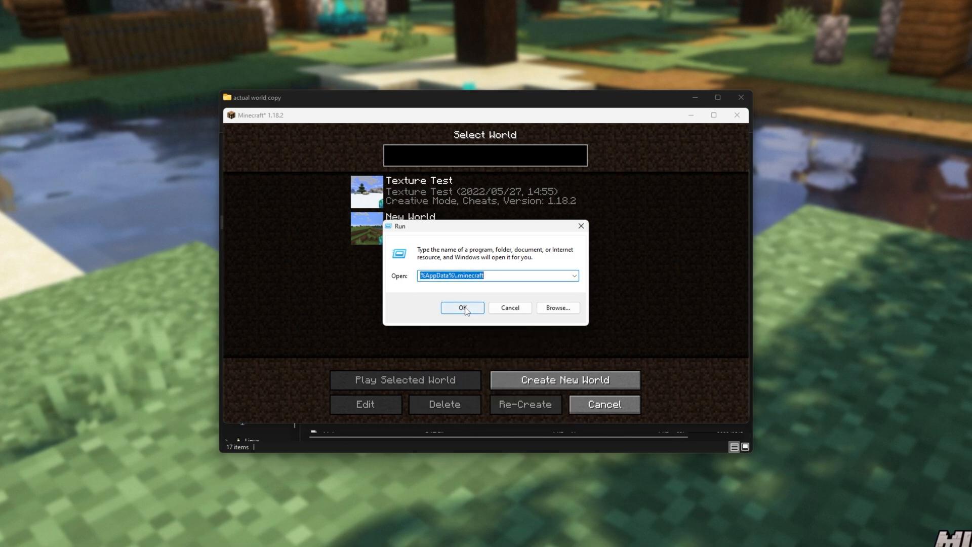
left_click(461, 307)
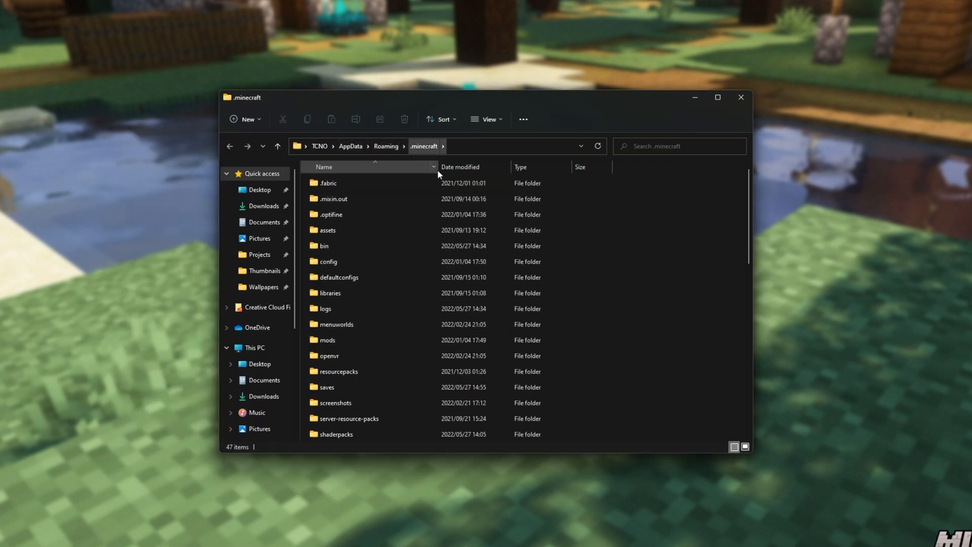
Step: Open the .minecraft saves folder and paste the copied Burj Khalifa world into it
left_click(326, 387)
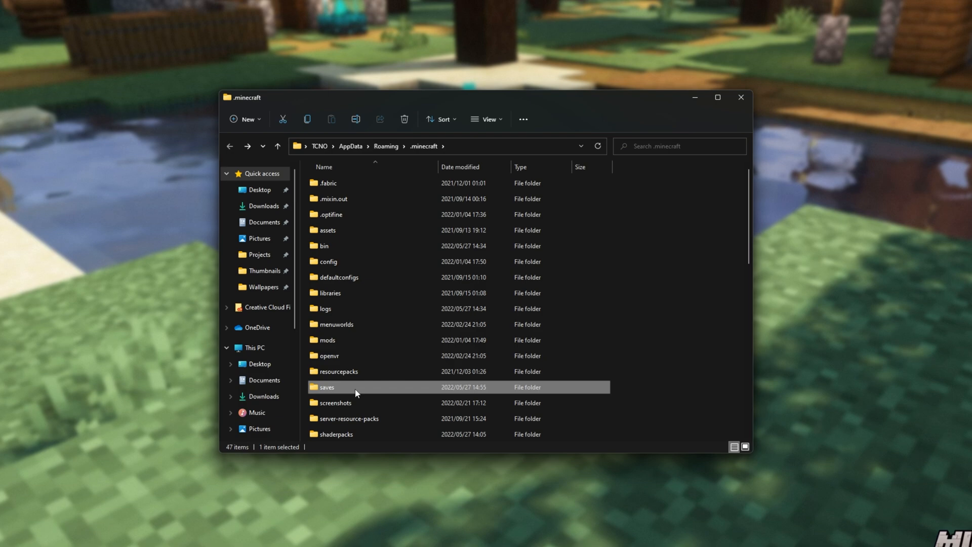
double_click(327, 386)
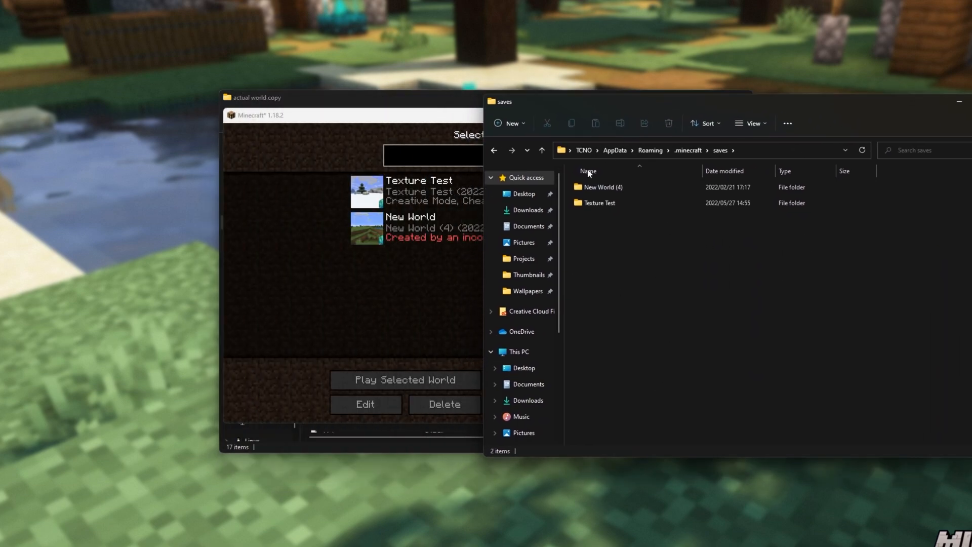
double_click(599, 187)
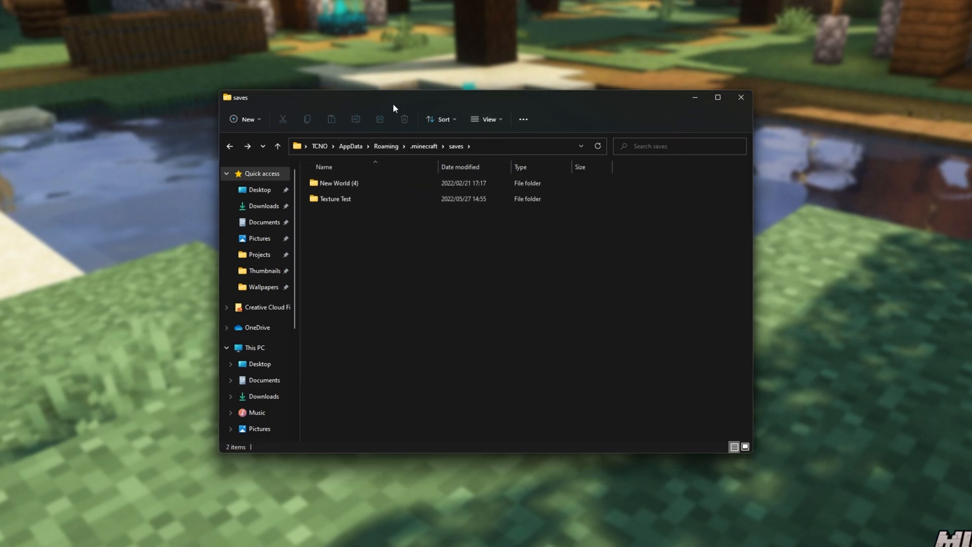
key("ctrl+shift+n")
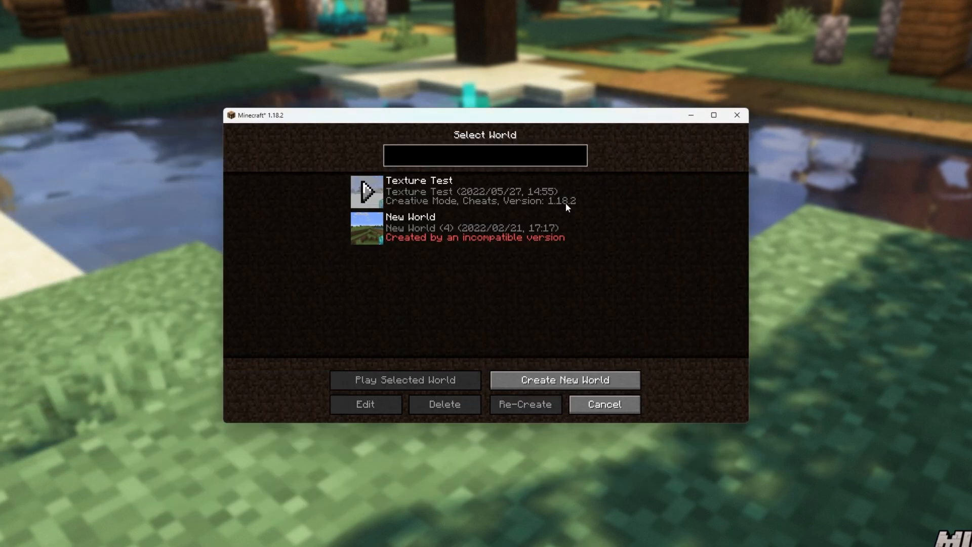
Step: Refresh the Select World list, then select and play the imported 'world' save
left_click(483, 191)
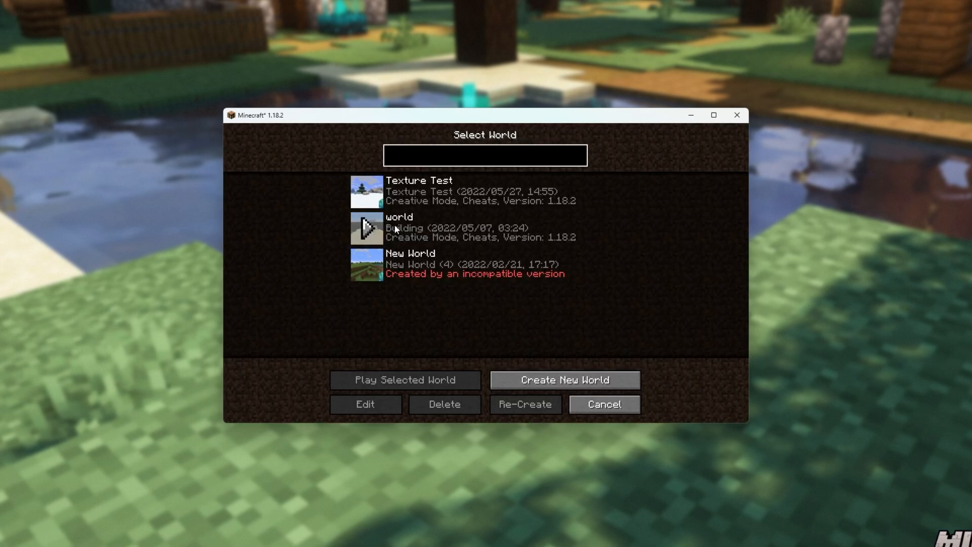
left_click(485, 229)
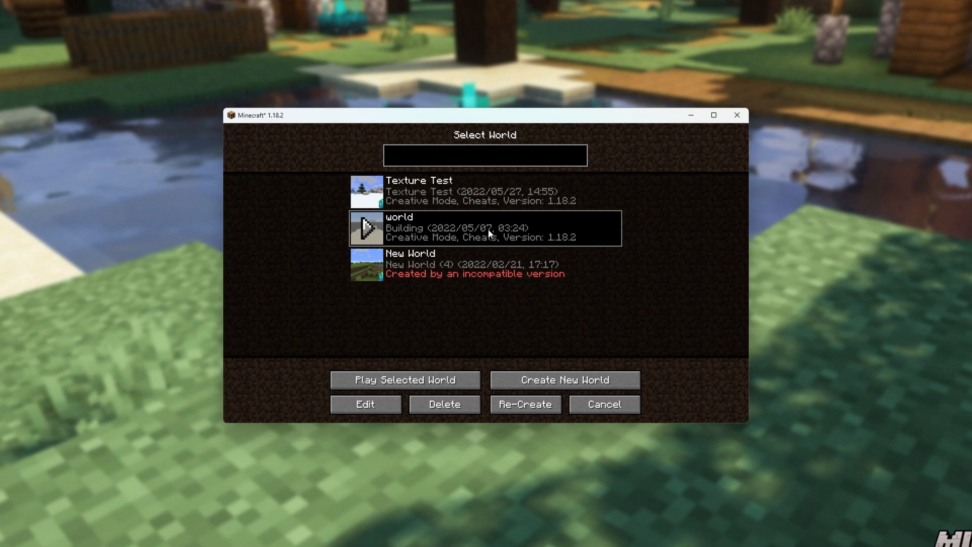
mouse_move(437, 236)
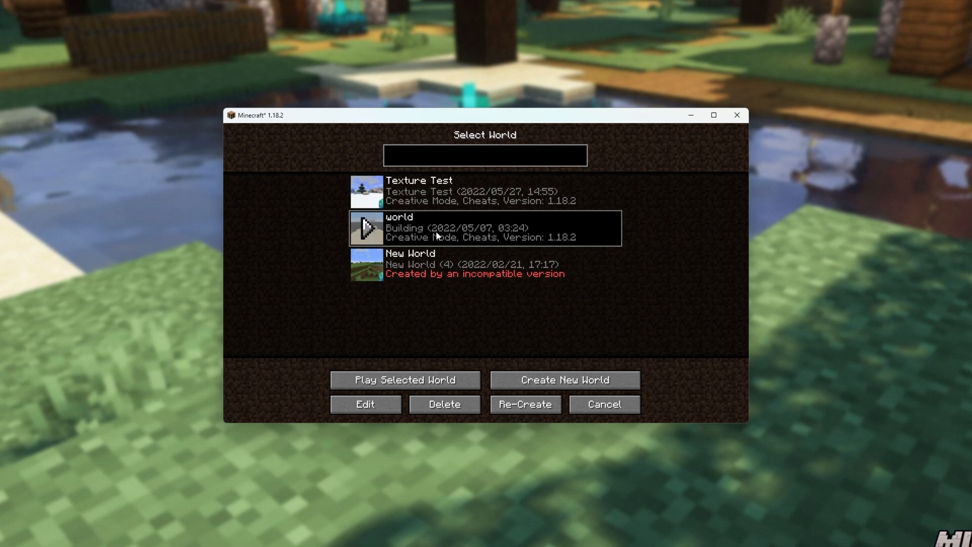
left_click(403, 379)
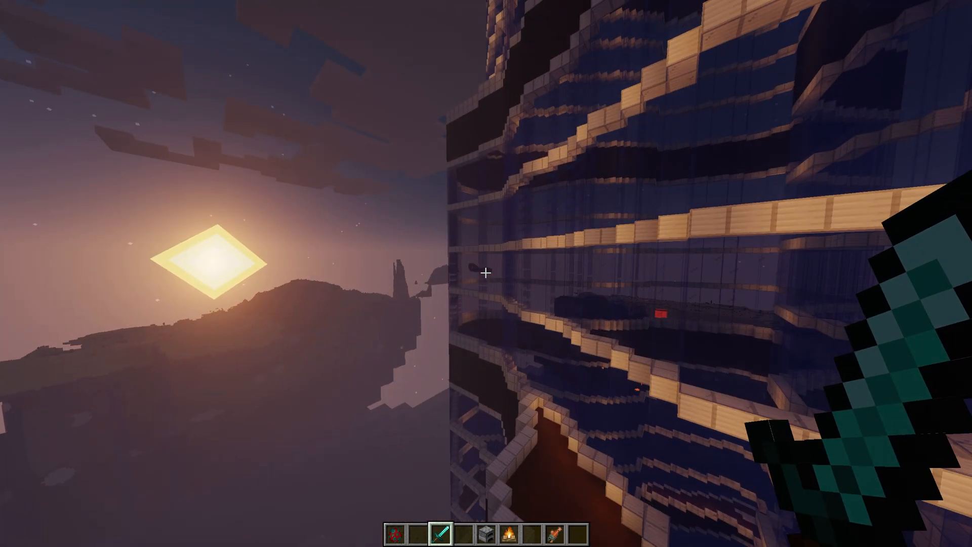
mouse_move(486, 274)
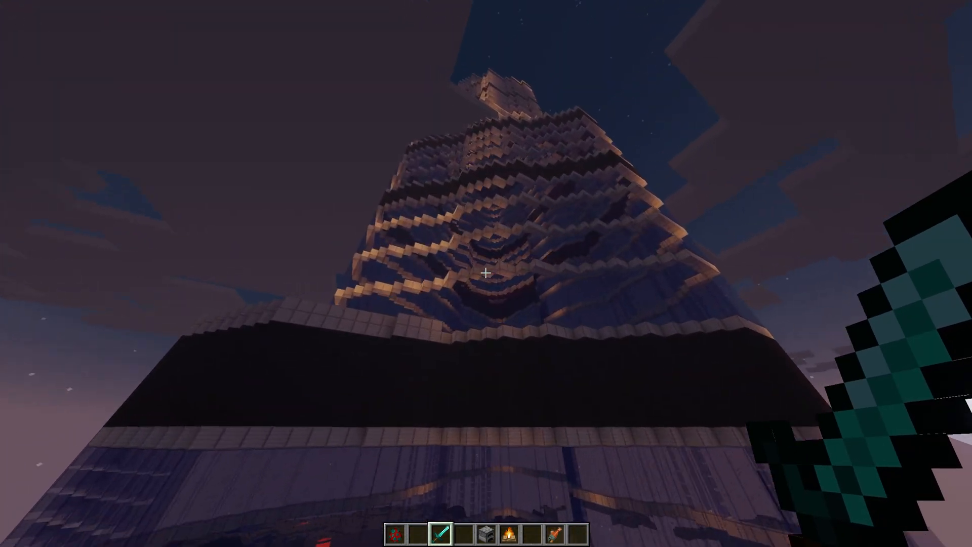
mouse_move(486, 273)
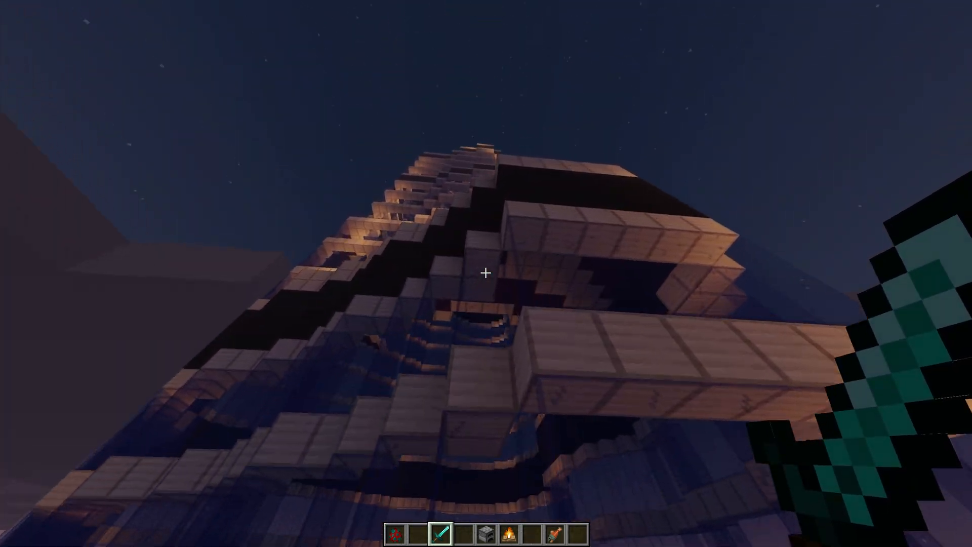
mouse_move(486, 274)
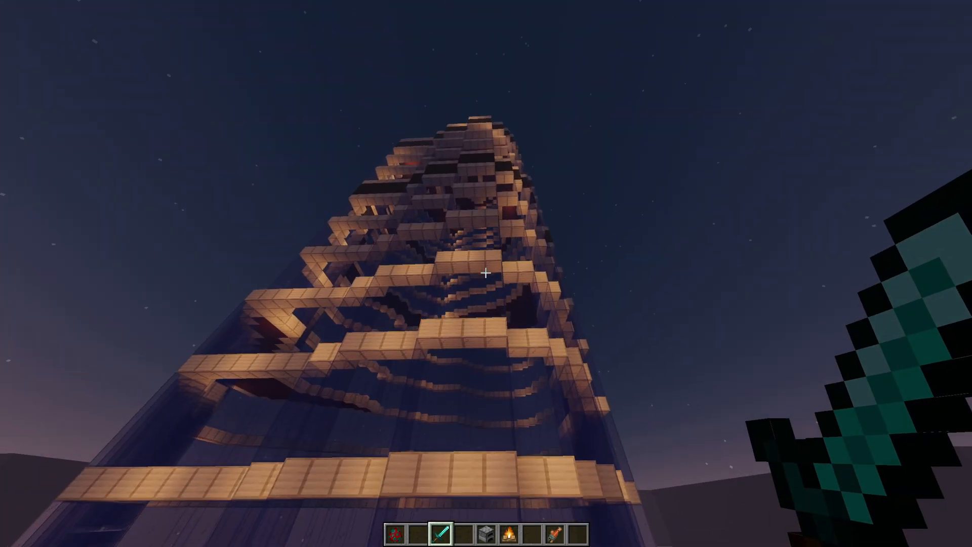